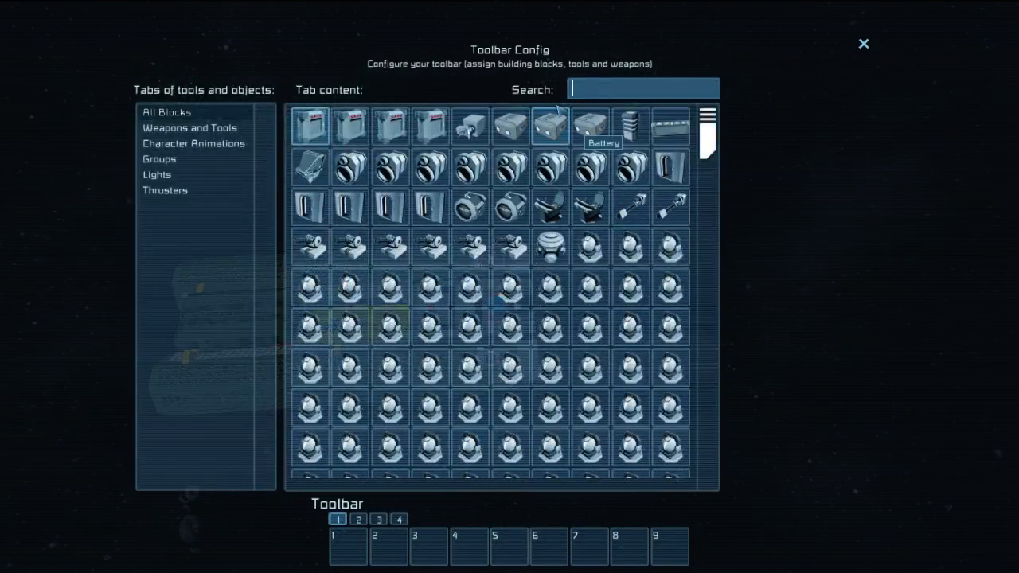
Step: Search the All Blocks list for 'sli' to find blocks to assign to the toolbar
text(sli)
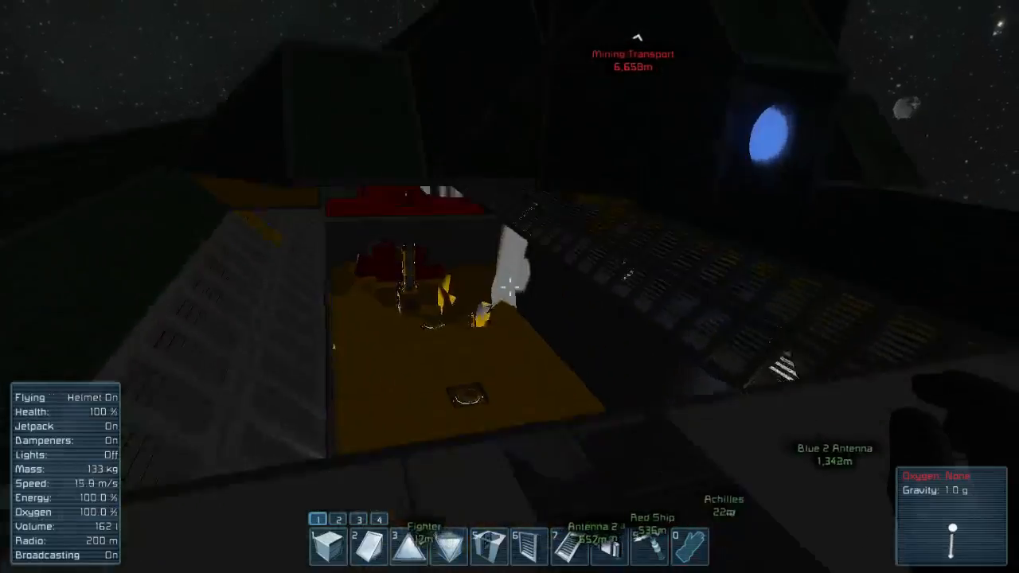
Step: Toggle the jetpack to hover around the hangar bay and inspect the fighter
key(j)
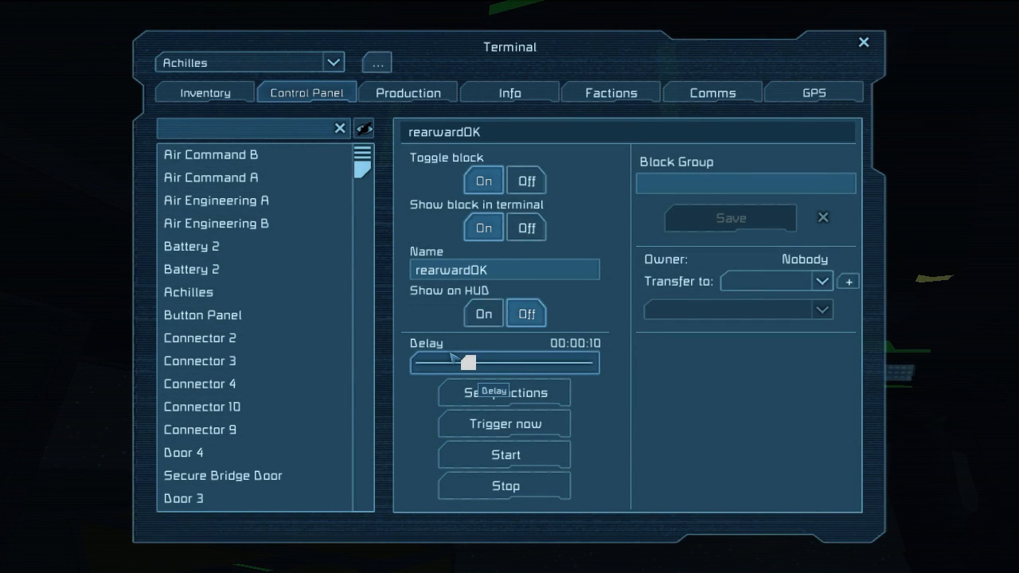
Step: Set the rearwardOK timer block's delay to 1 second
drag(469, 363, 418, 363)
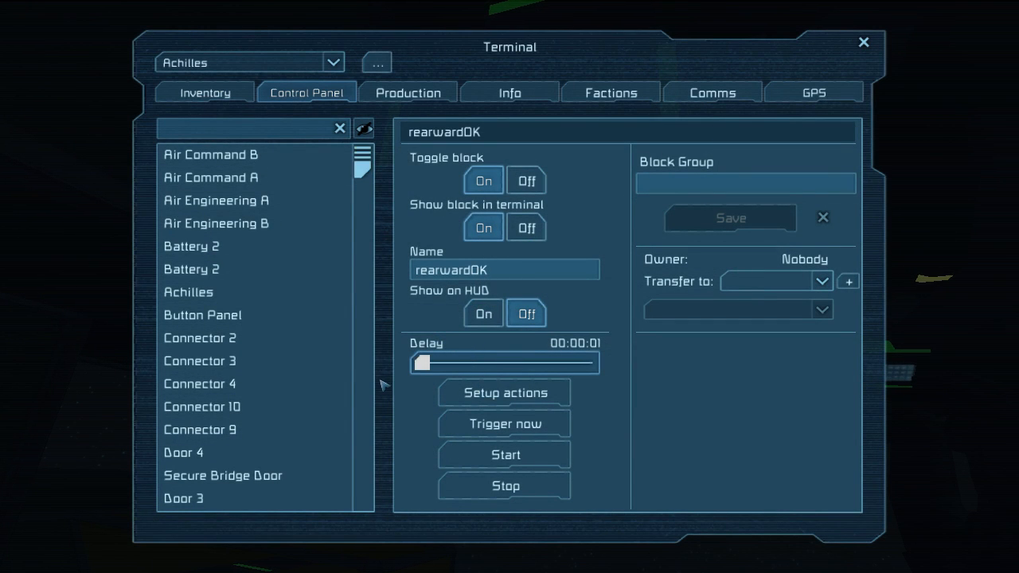
mouse_move(852, 20)
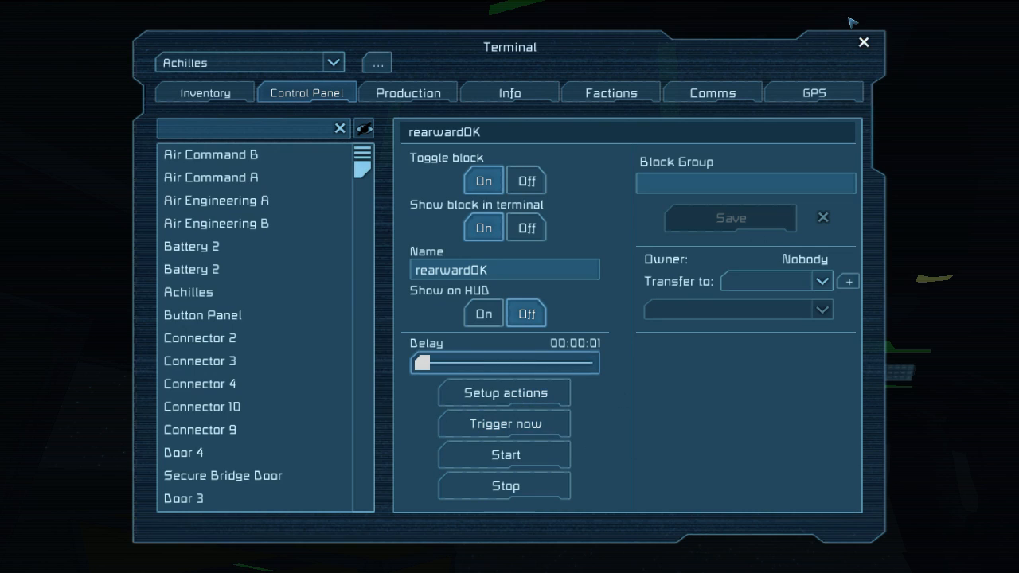